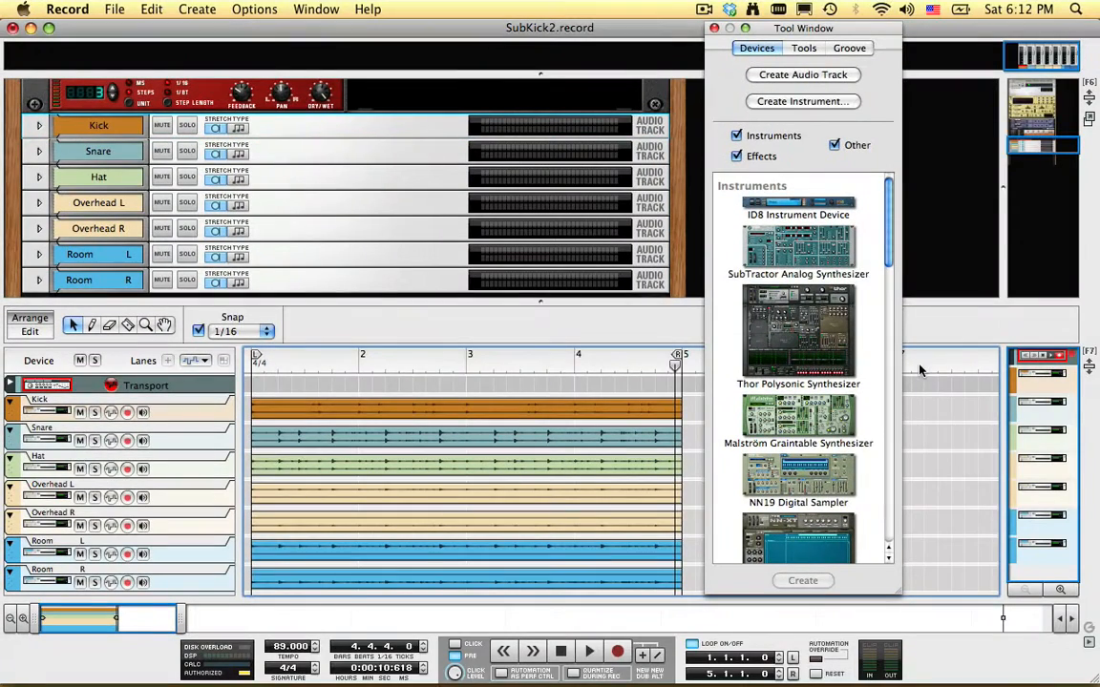
Pick Thor Polysonic Synthesizer in the Tool Window's Devices tab
click(584, 650)
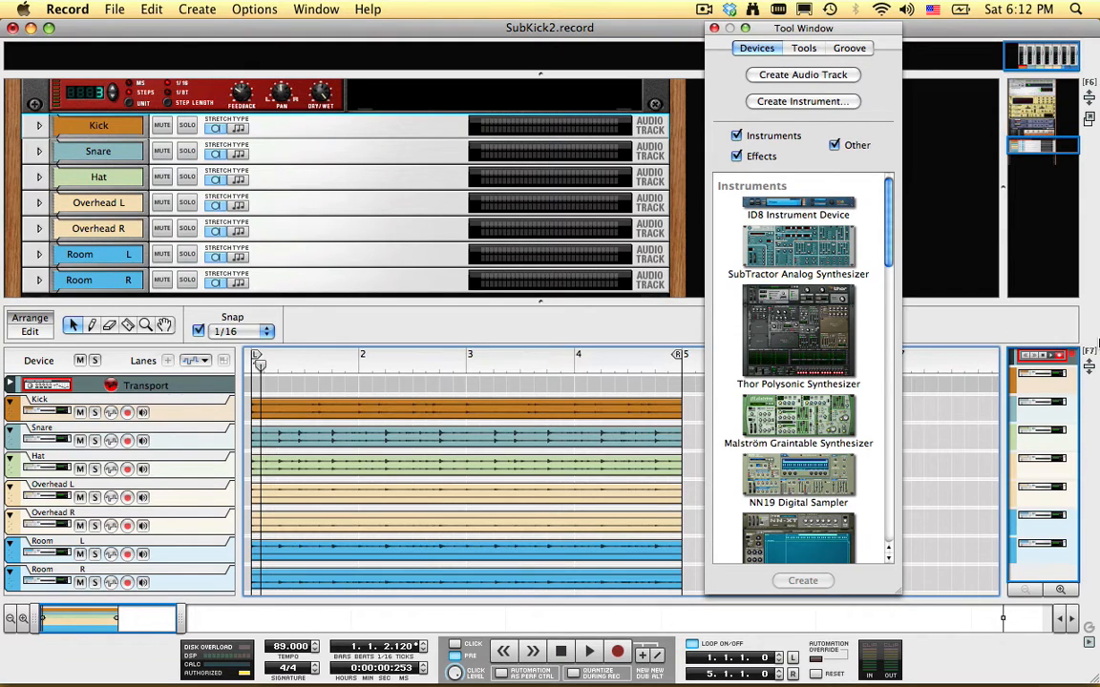
click(799, 333)
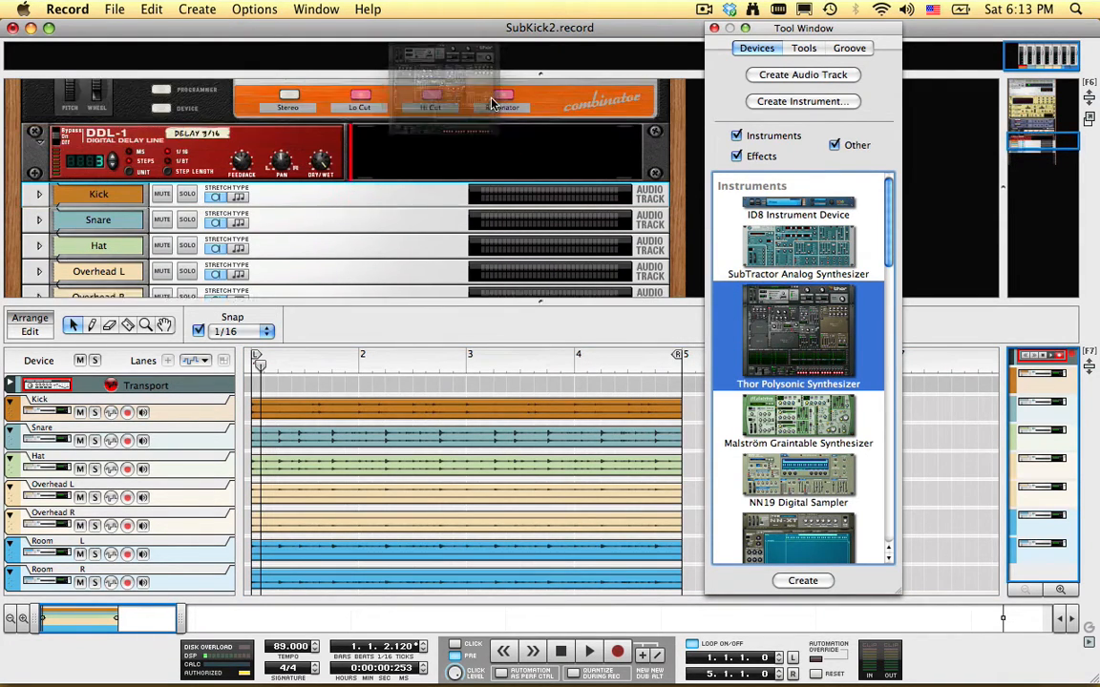
Create Thor on a new Sub channel, show its programmer, and open its context menu
click(802, 580)
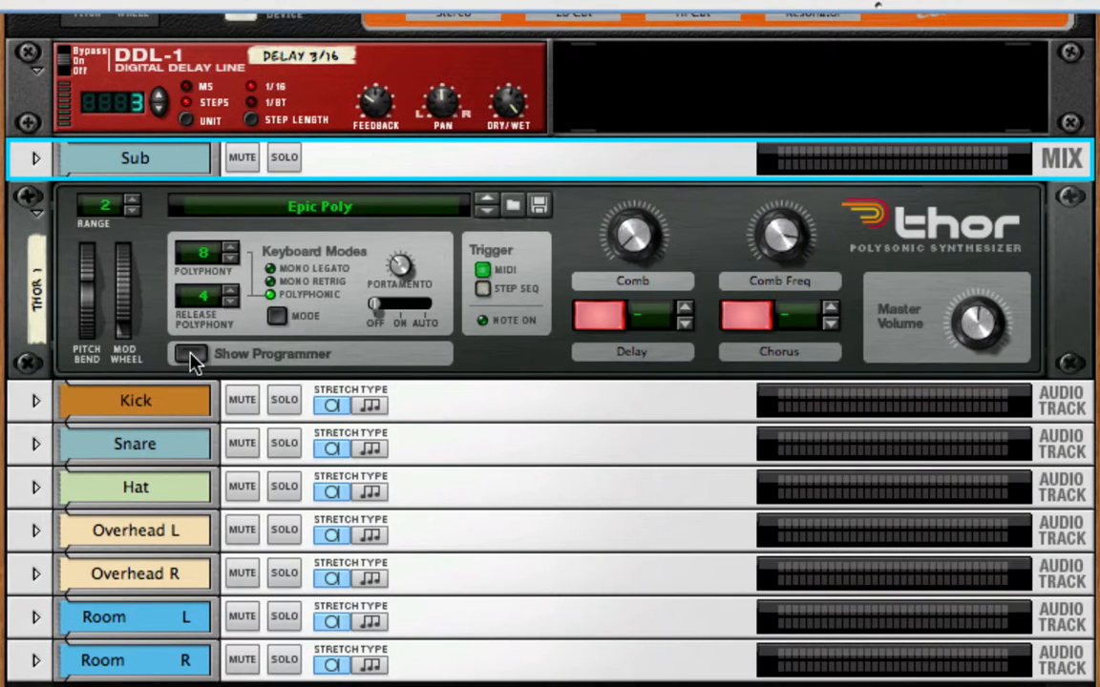
click(189, 354)
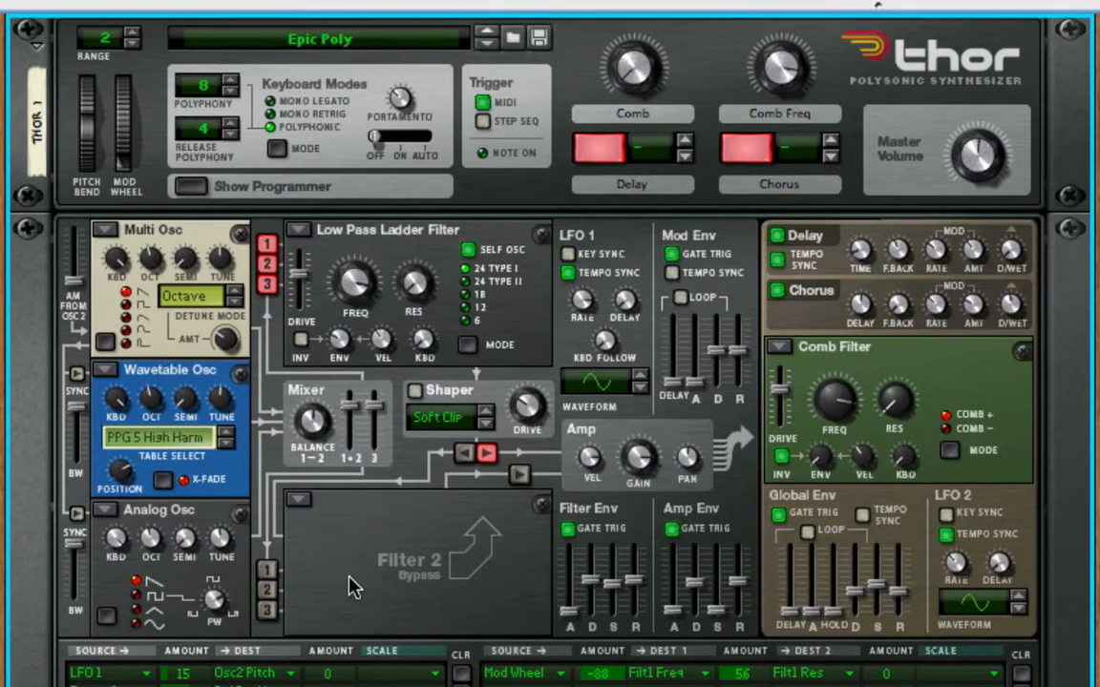
right_click(353, 587)
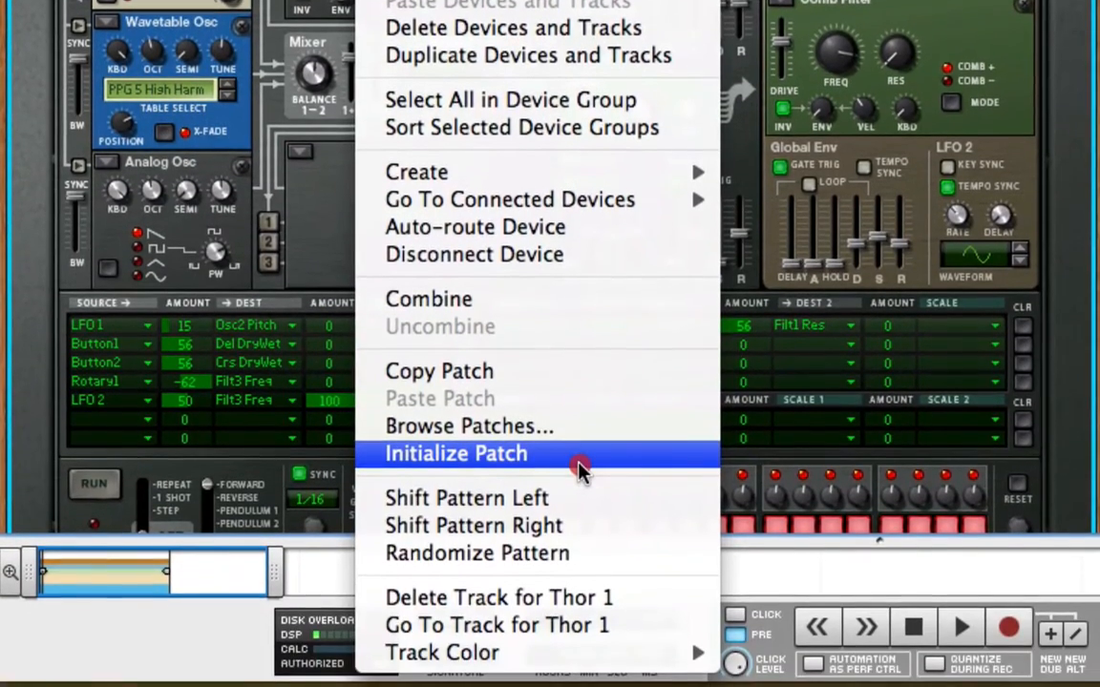
Initialize Thor's patch and raise the Amp Env Sustain to about -1.9 dB
click(457, 453)
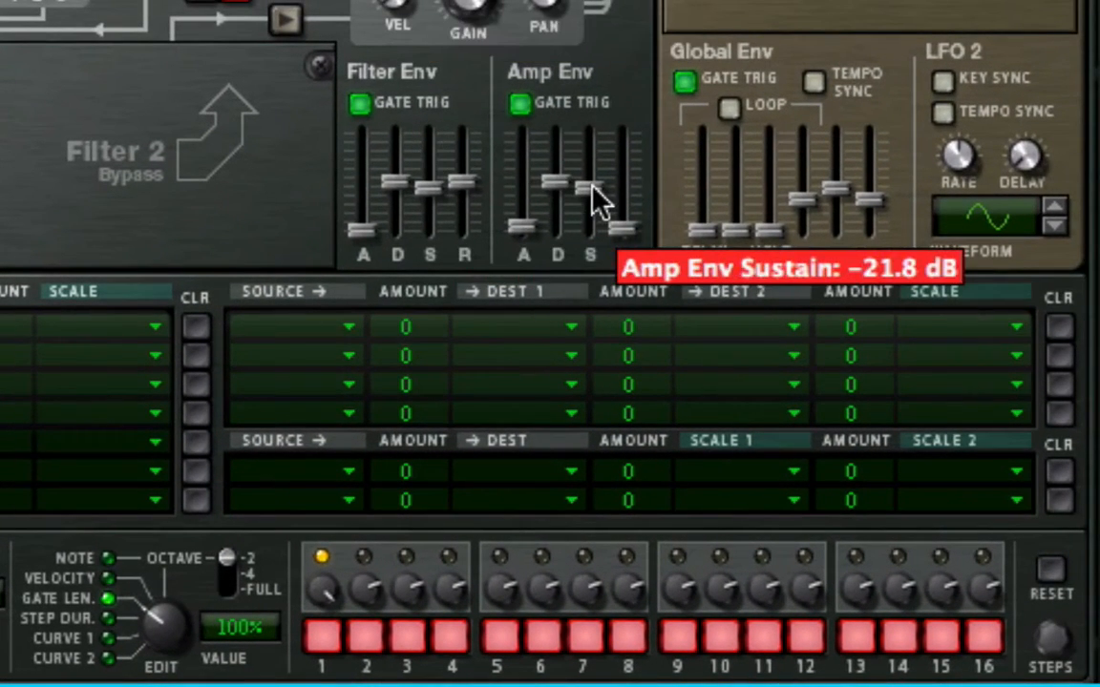
drag(592, 201, 592, 143)
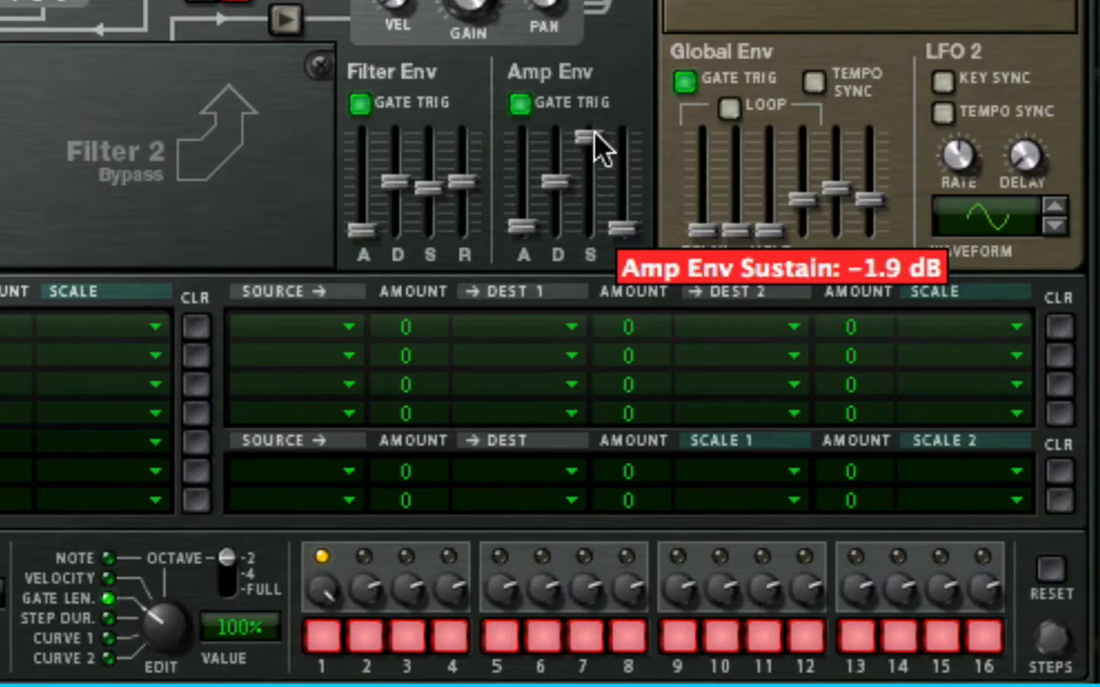
mouse_move(604, 144)
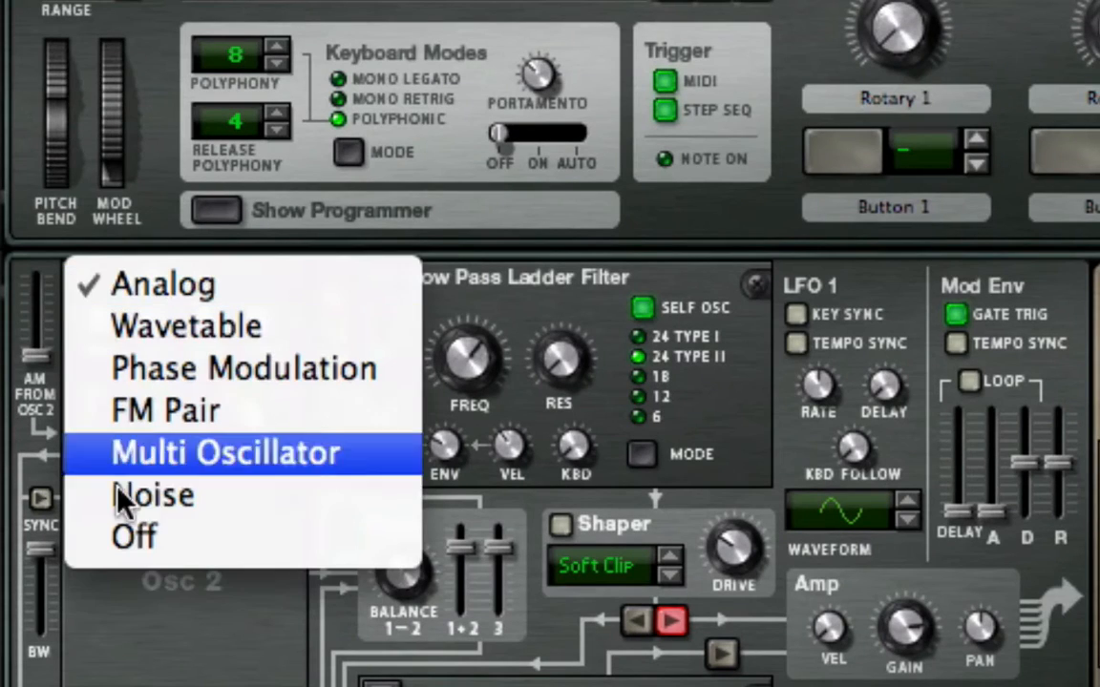
Turn Thor's Osc 1 off and tune the Low Pass Ladder Filter down to about 53 Hz
click(162, 284)
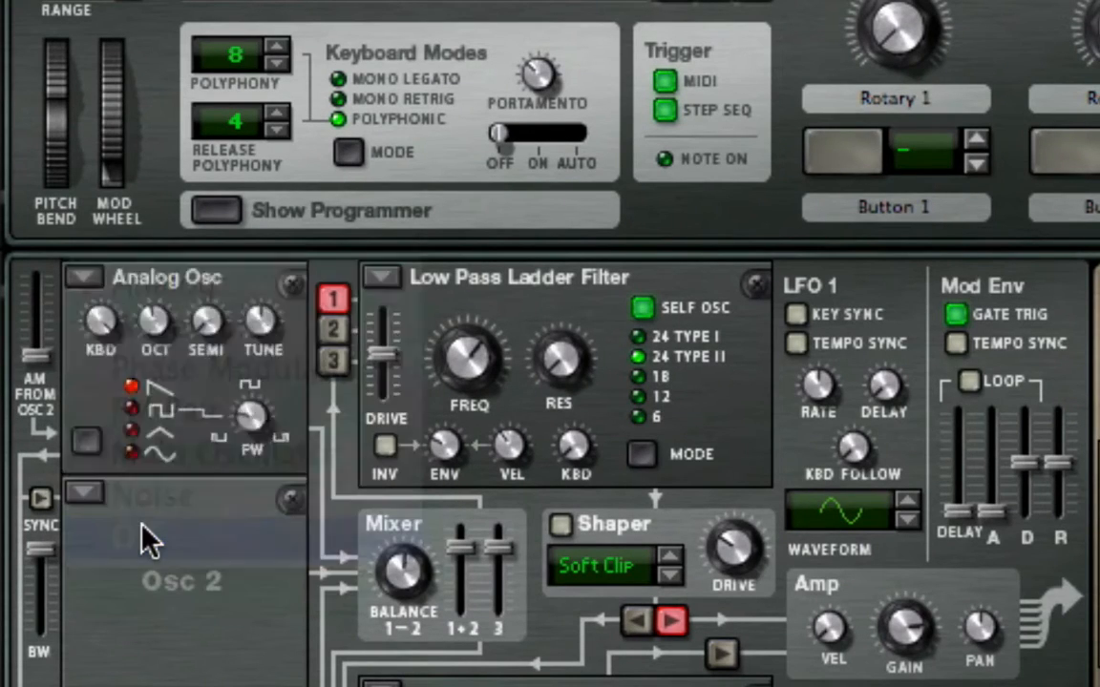
click(85, 276)
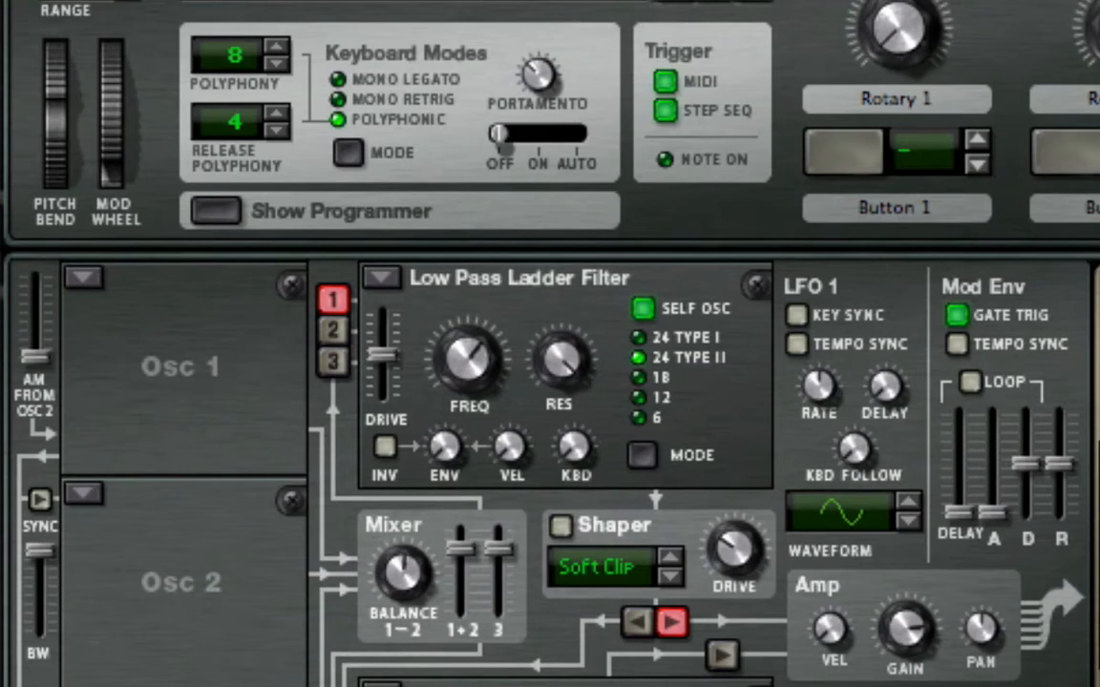
mouse_move(544, 449)
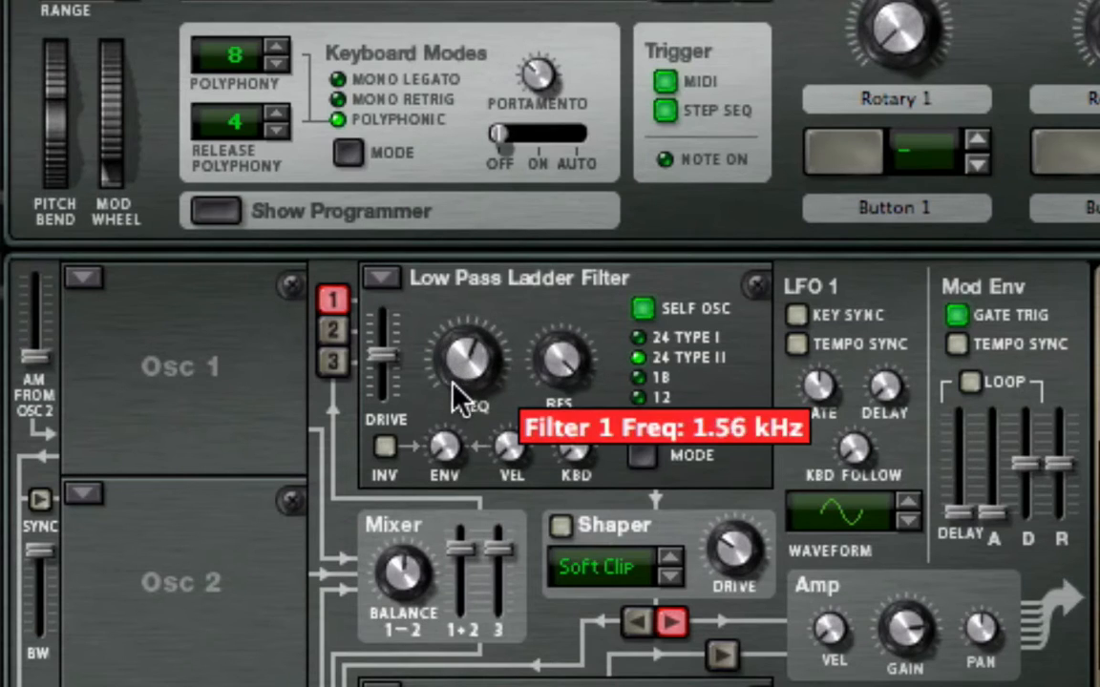
drag(468, 372, 458, 534)
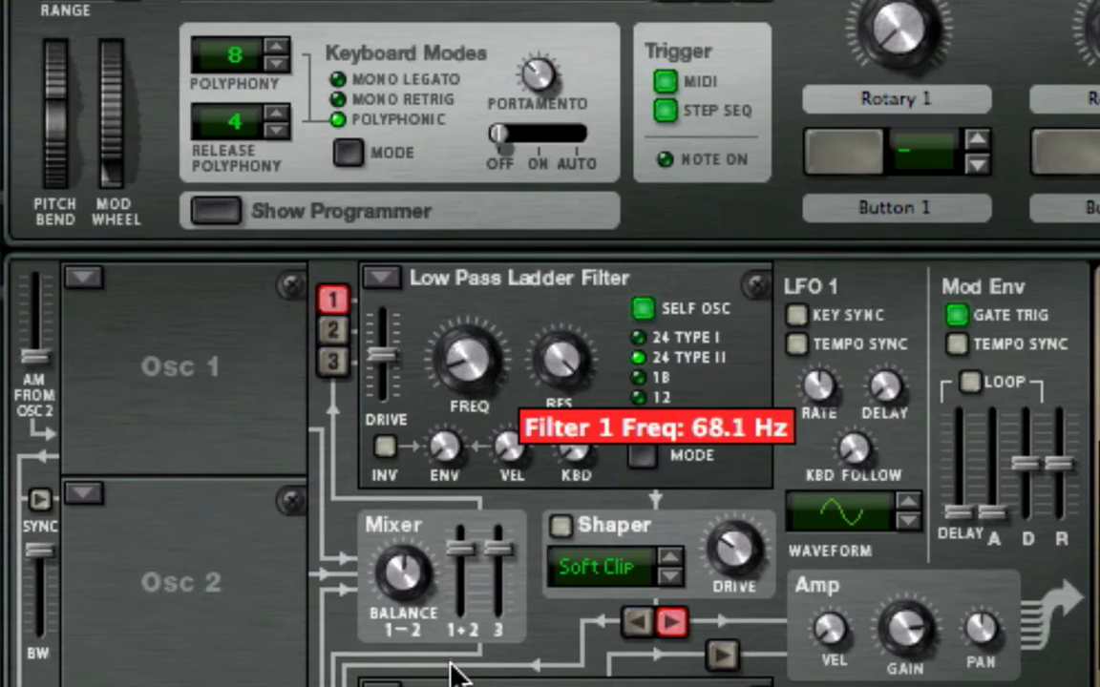
drag(468, 368, 468, 382)
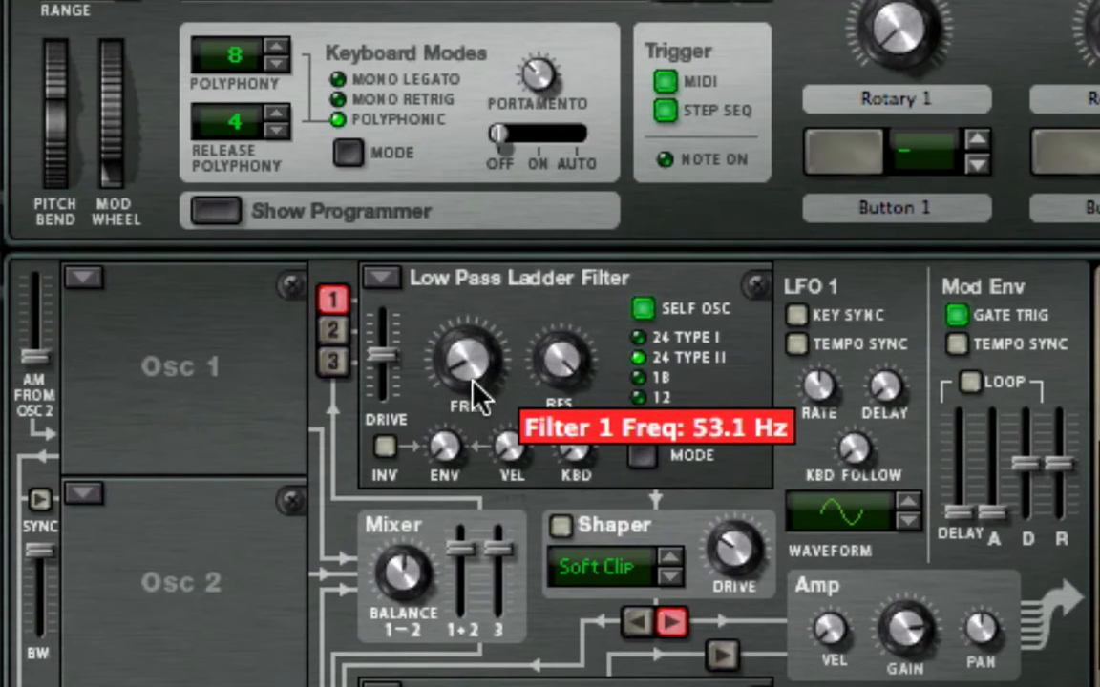
drag(463, 368, 459, 344)
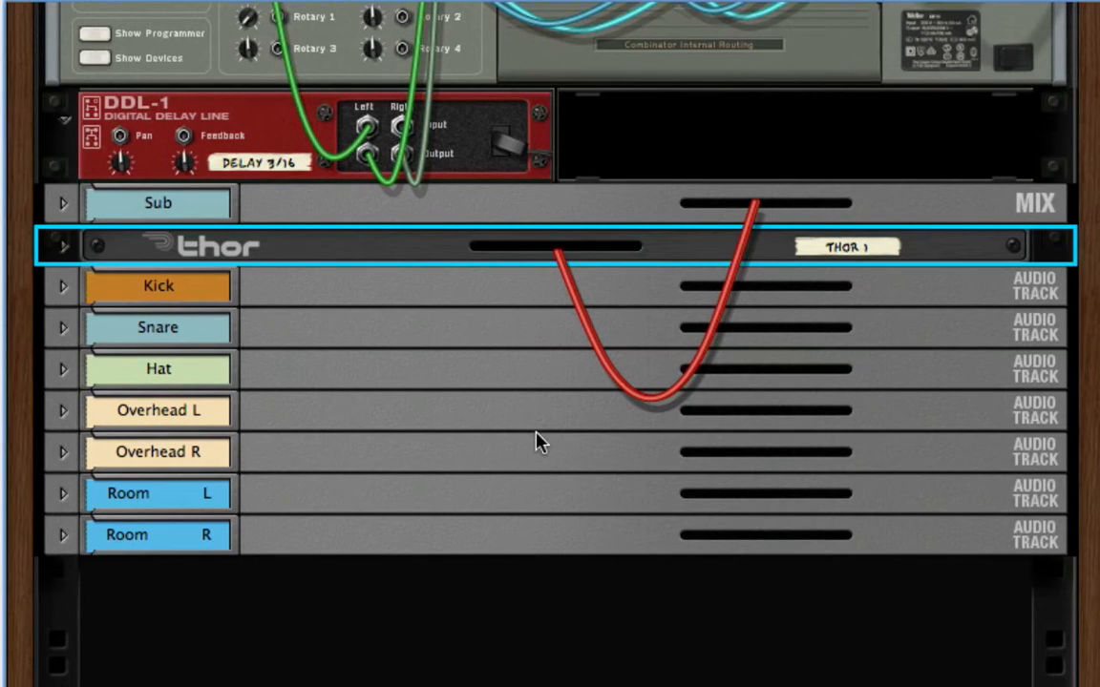
mouse_move(65, 207)
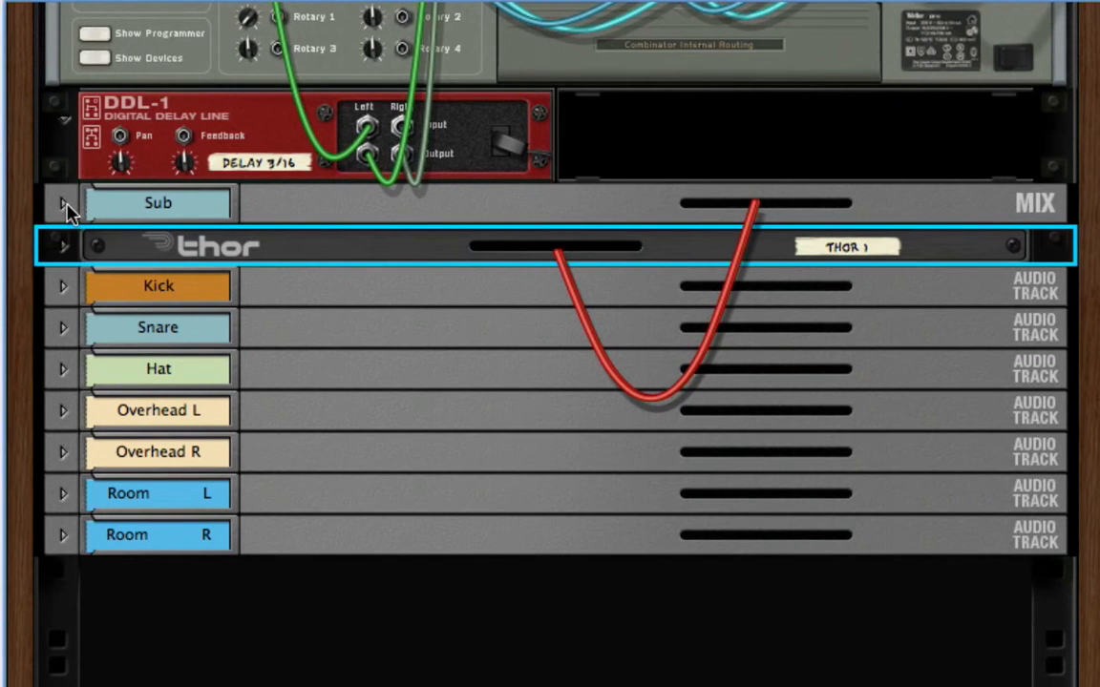
Unfold the Sub and Kick mix channel rear panels to reveal their sidechain connections
click(63, 208)
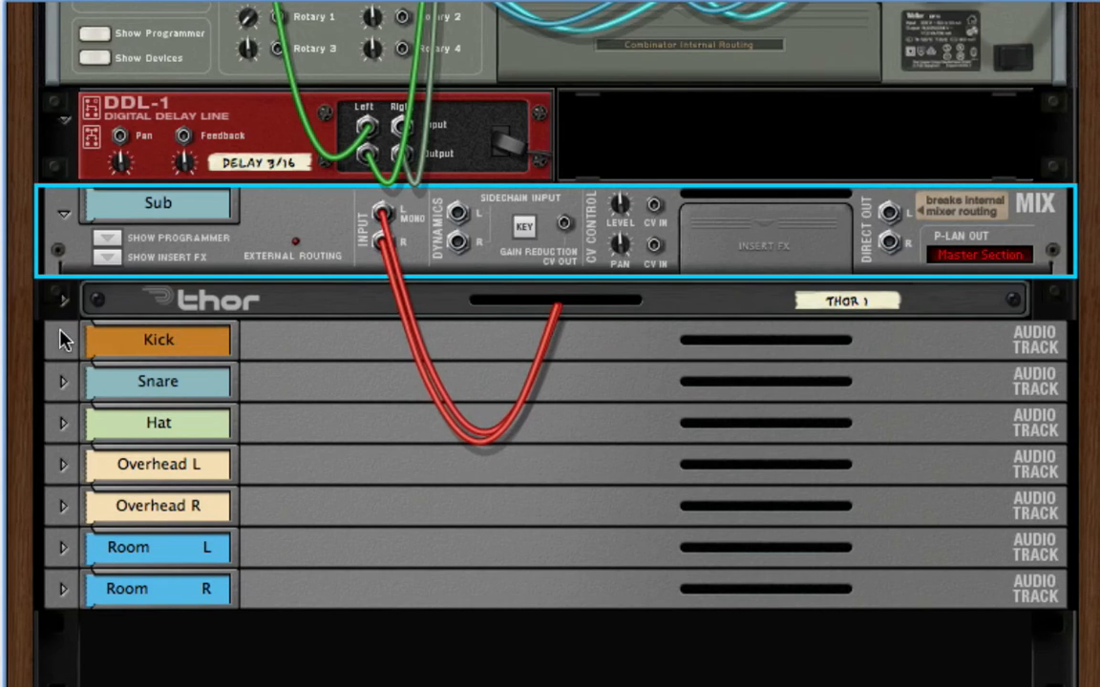
click(159, 341)
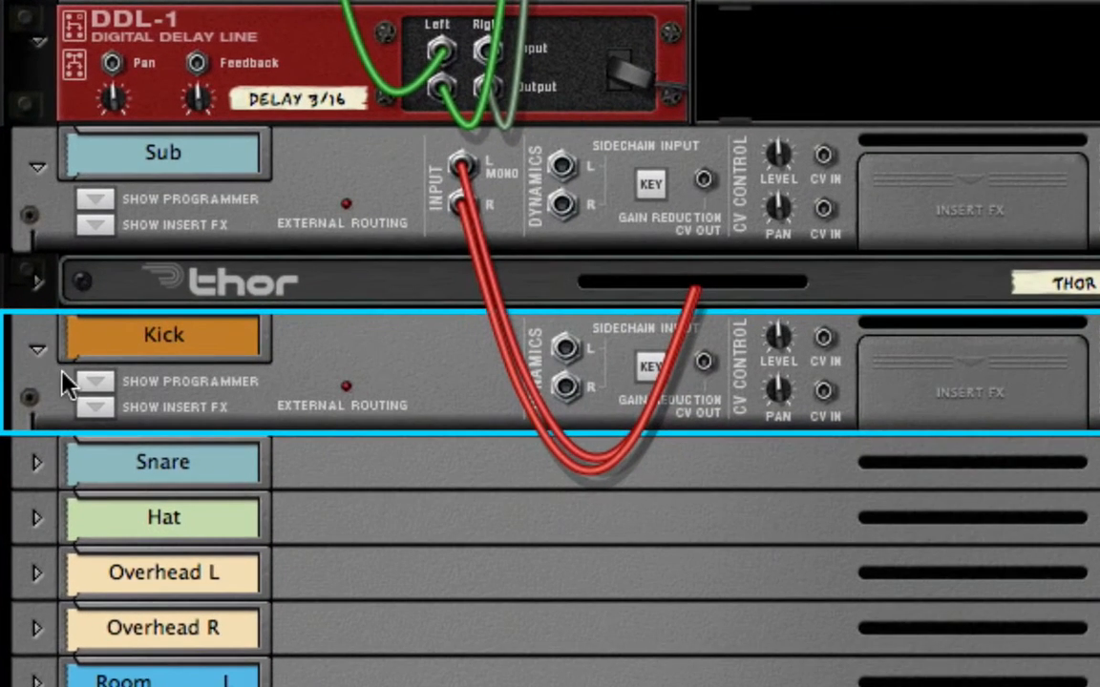
click(94, 405)
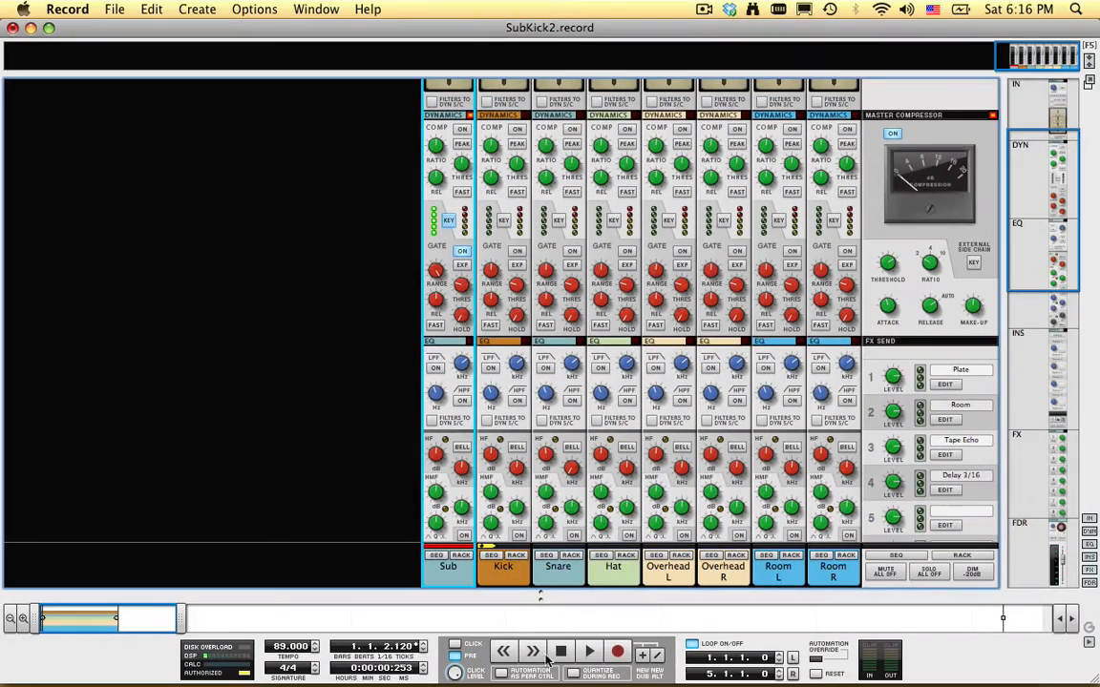
Play the song and scroll the mixer to check the Sub channel's keyed gate
click(584, 654)
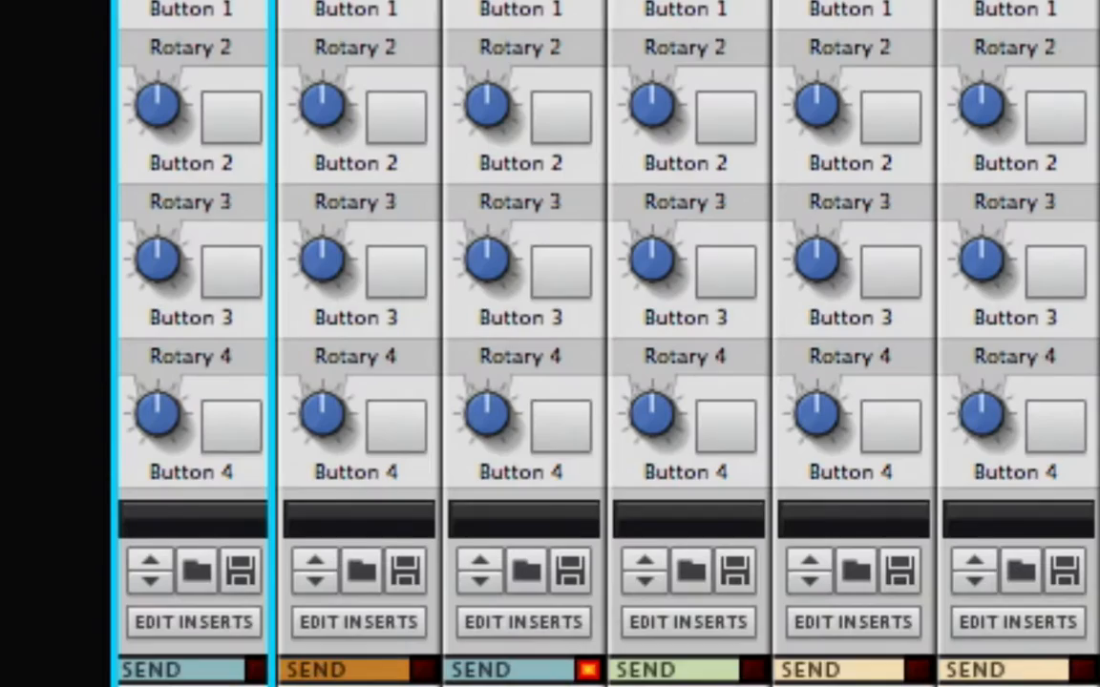
scroll(down, 3)
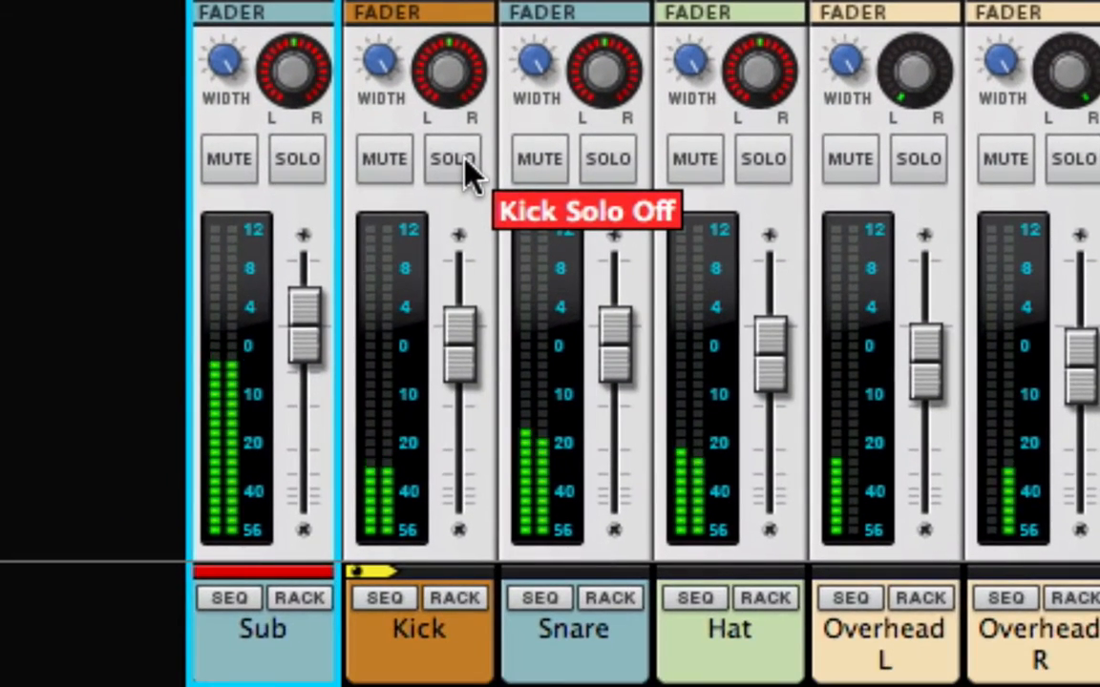
Unsolo Kick and set its LPF frequency to 3.54 kHz, leaving the filter off
click(452, 159)
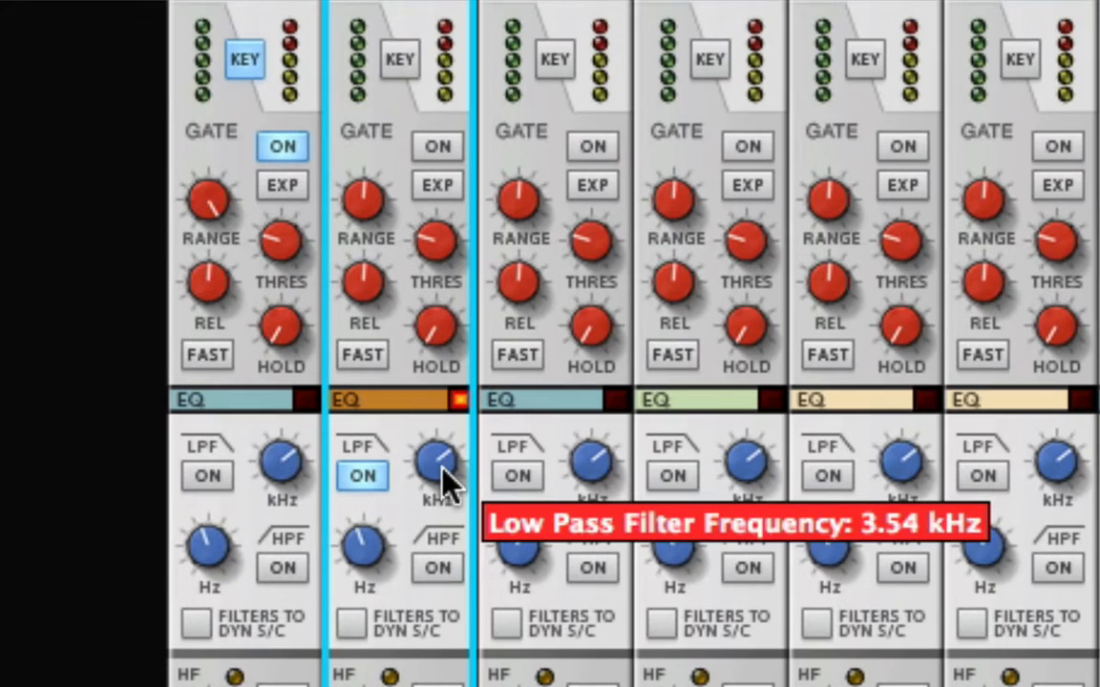
drag(435, 463, 444, 572)
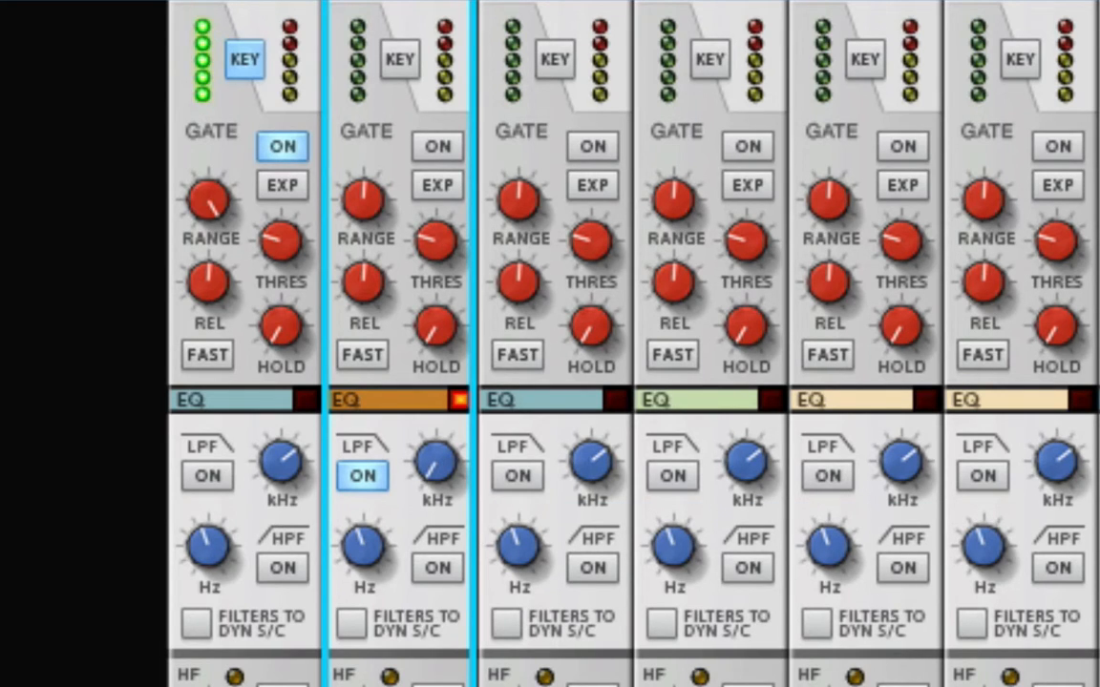
click(362, 476)
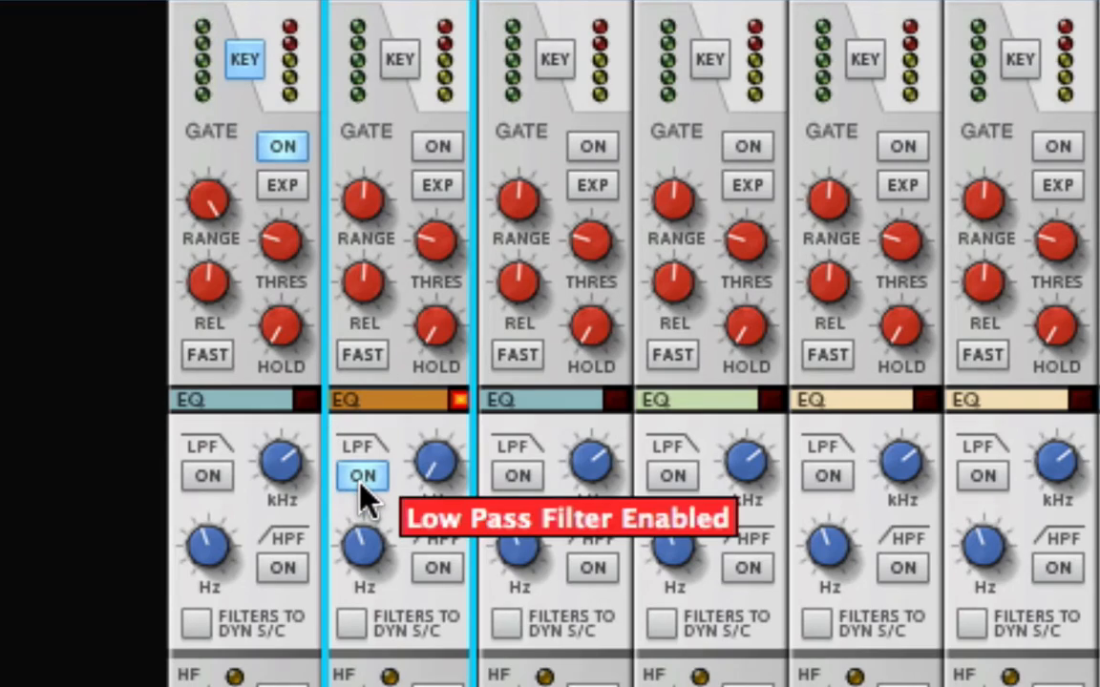
click(362, 474)
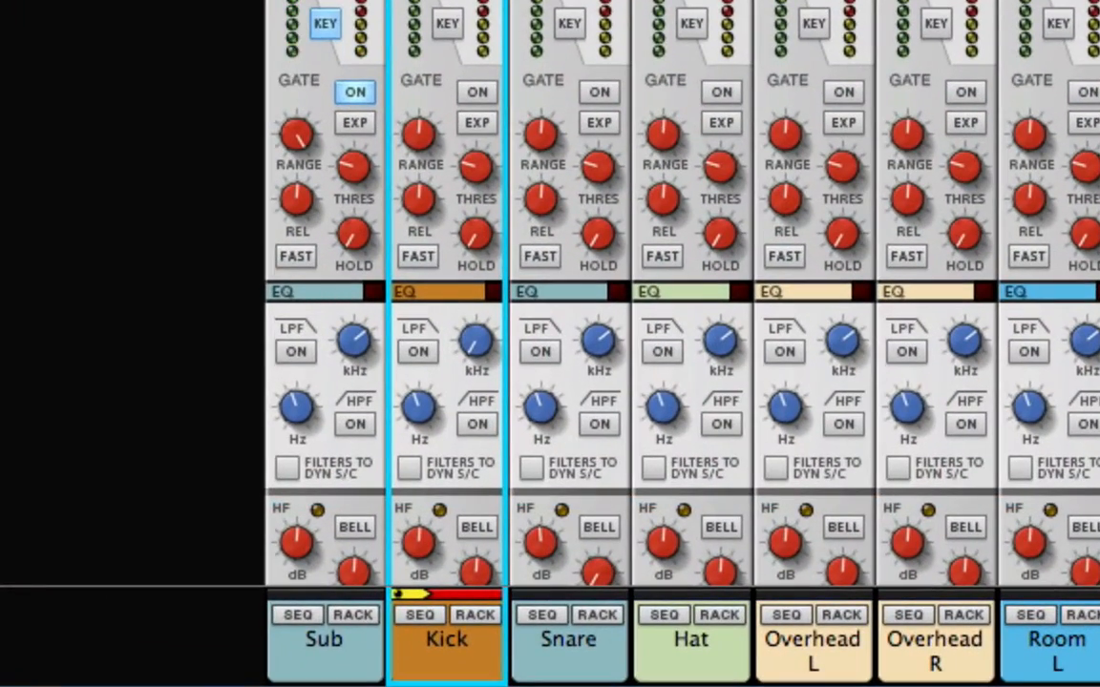
Solo the Sub channel, with its 3.54 kHz LPF on and filtering the dynamics sidechain
scroll(down, 3)
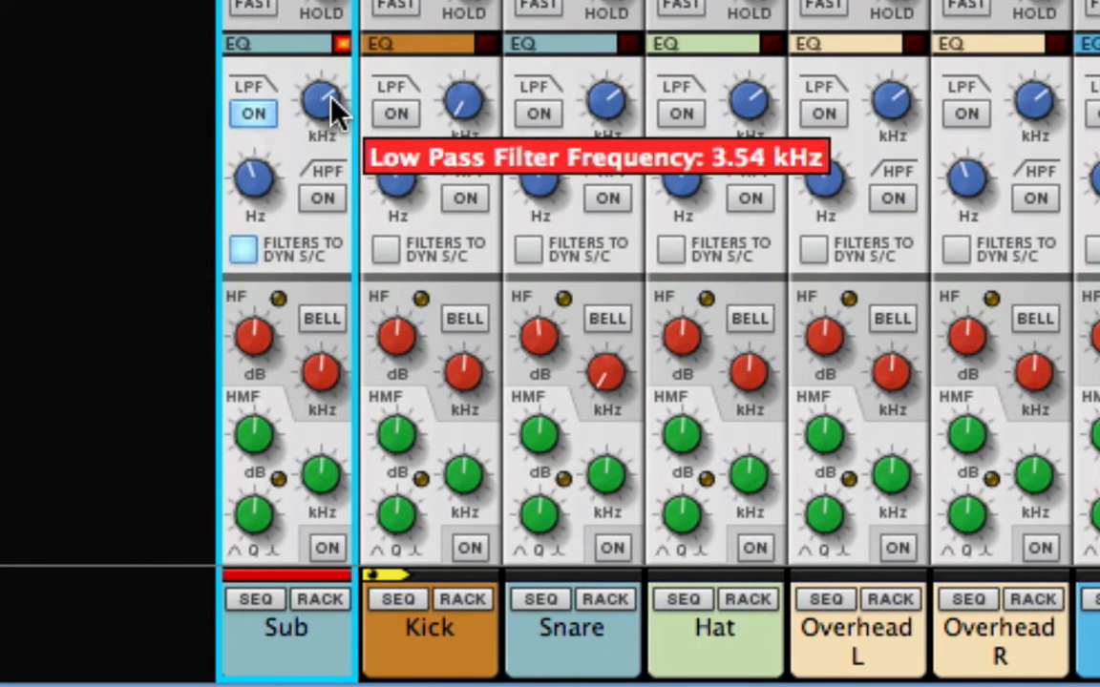
mouse_move(12, 624)
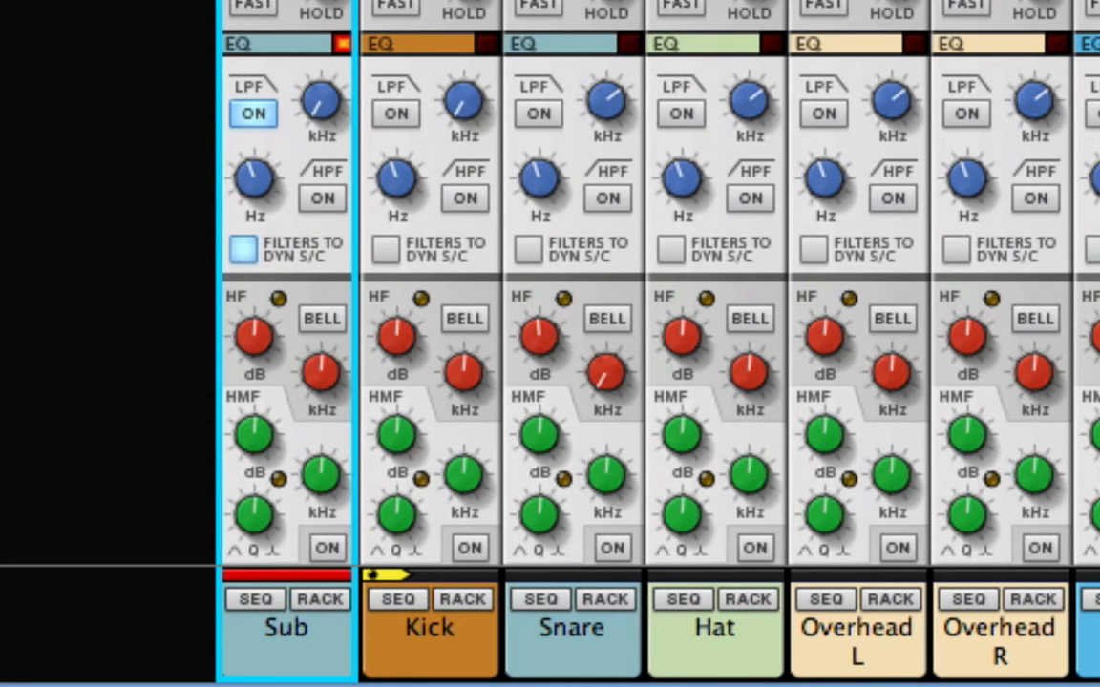
click(318, 196)
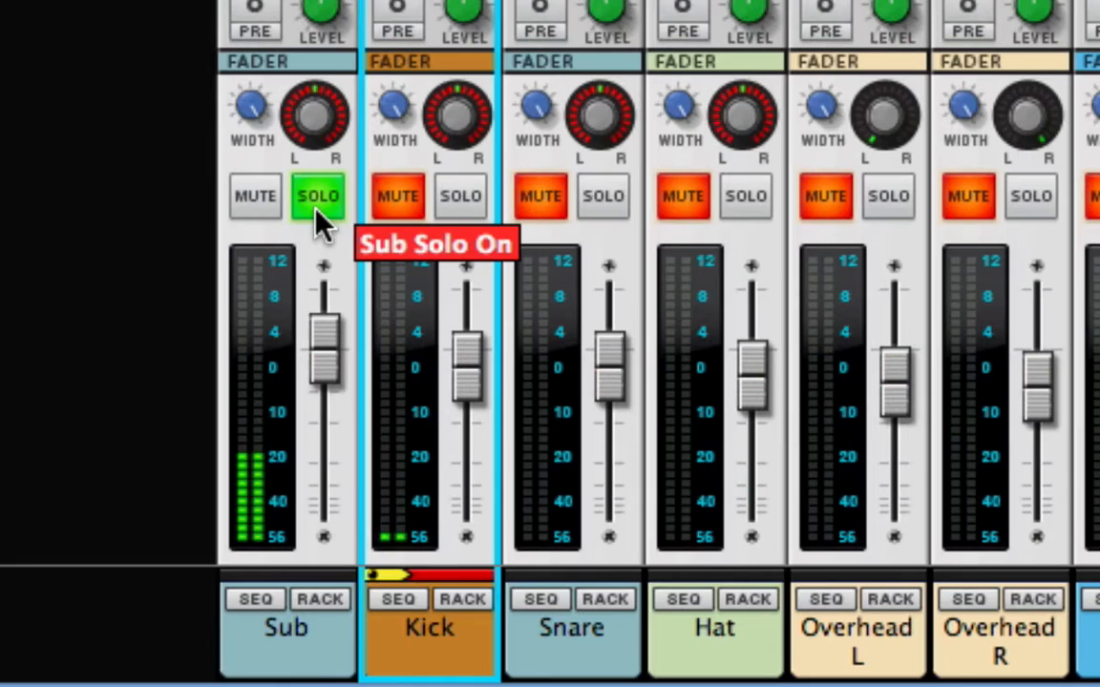
scroll(down, 3)
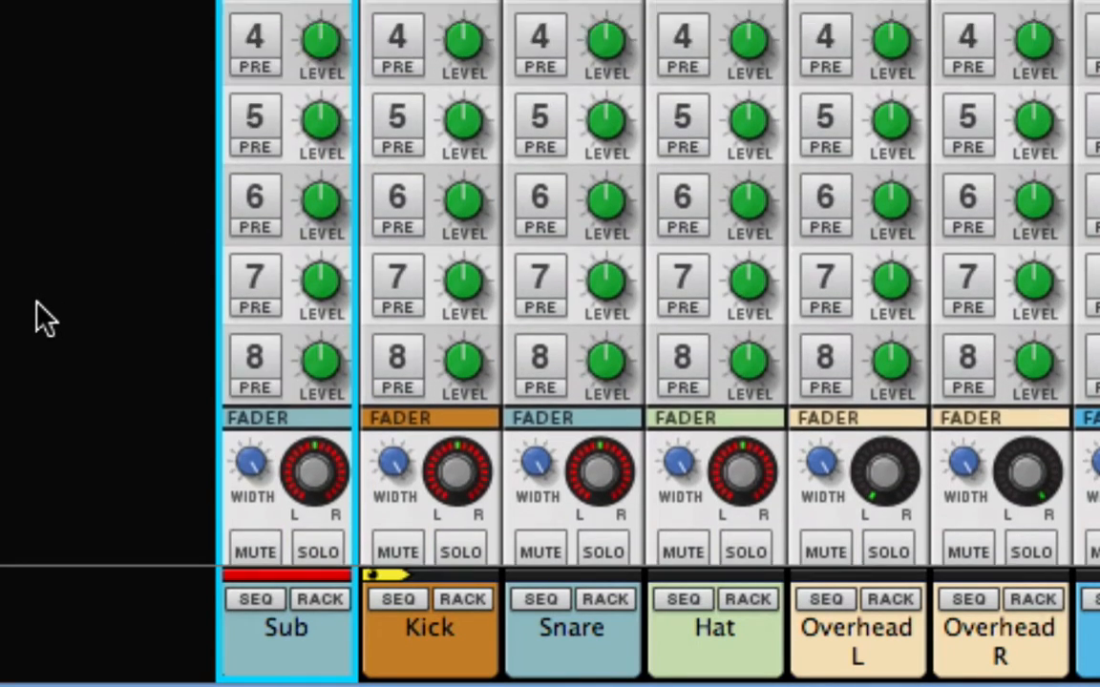
scroll(down, 3)
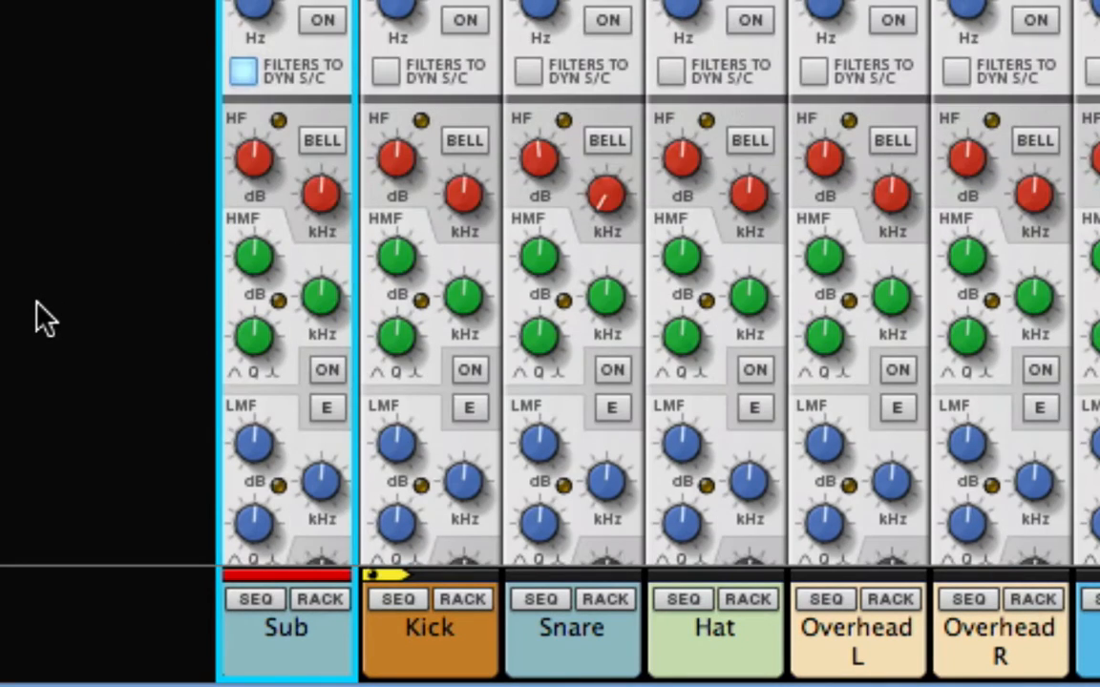